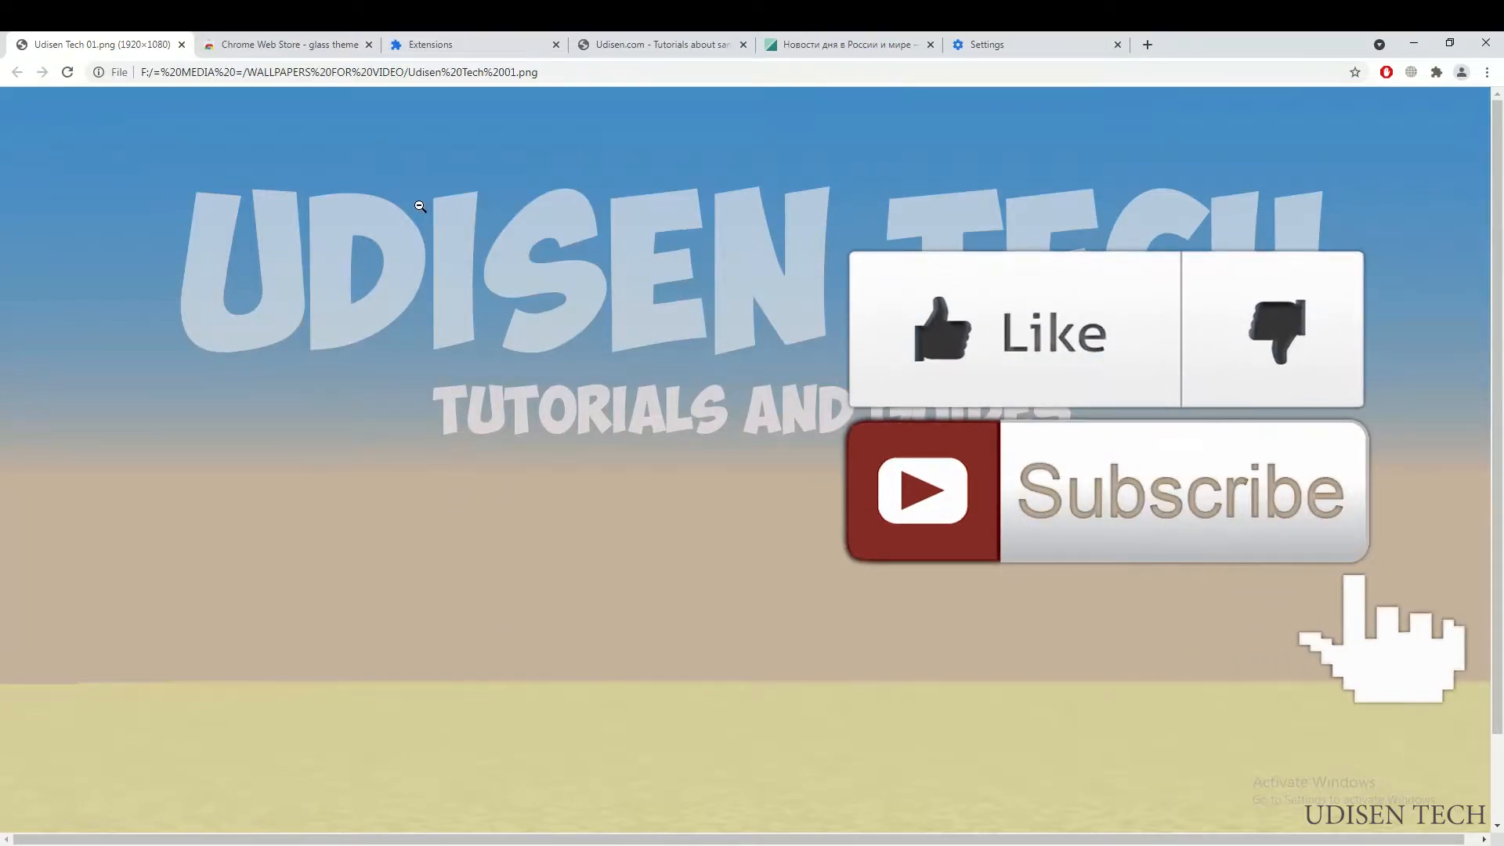
- Switch to the Chrome Web Store tab showing 'glass theme' results
click(285, 44)
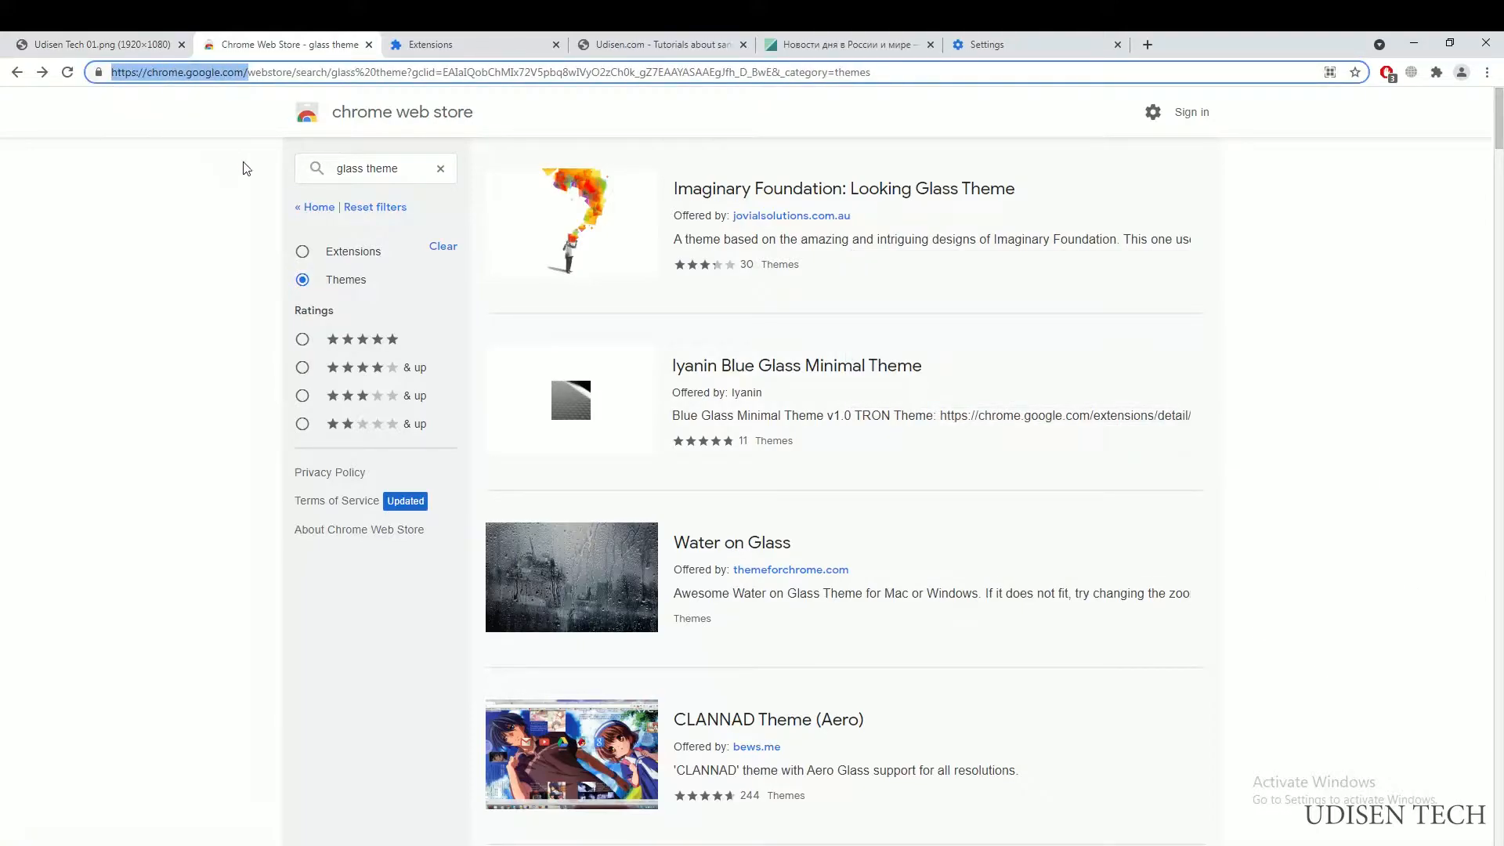
- Refine the store search to 'glass theme 1920x1080' via the suggestion
click(440, 167)
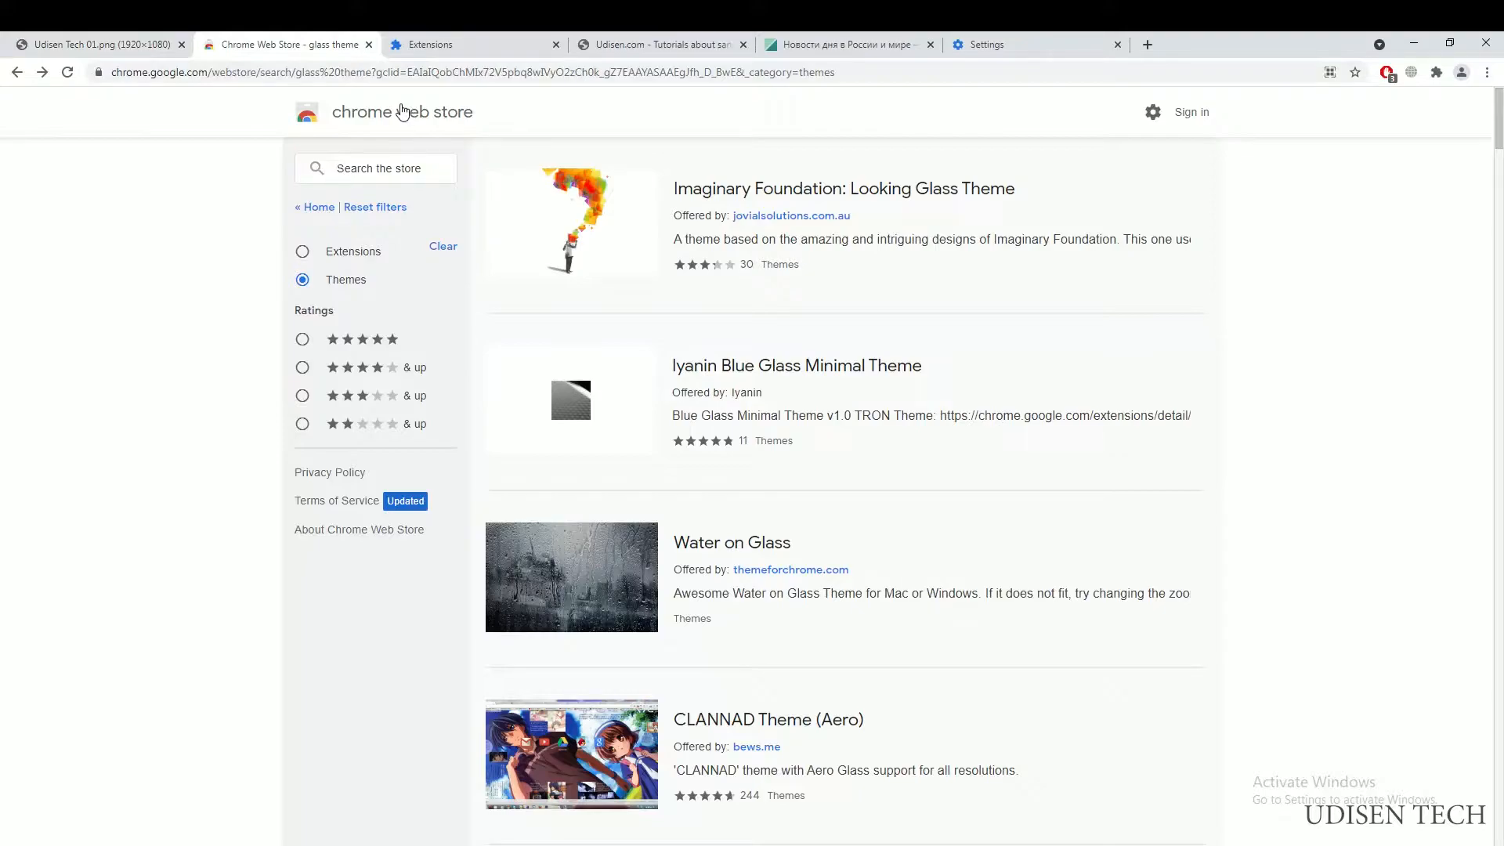
mouse_move(362, 193)
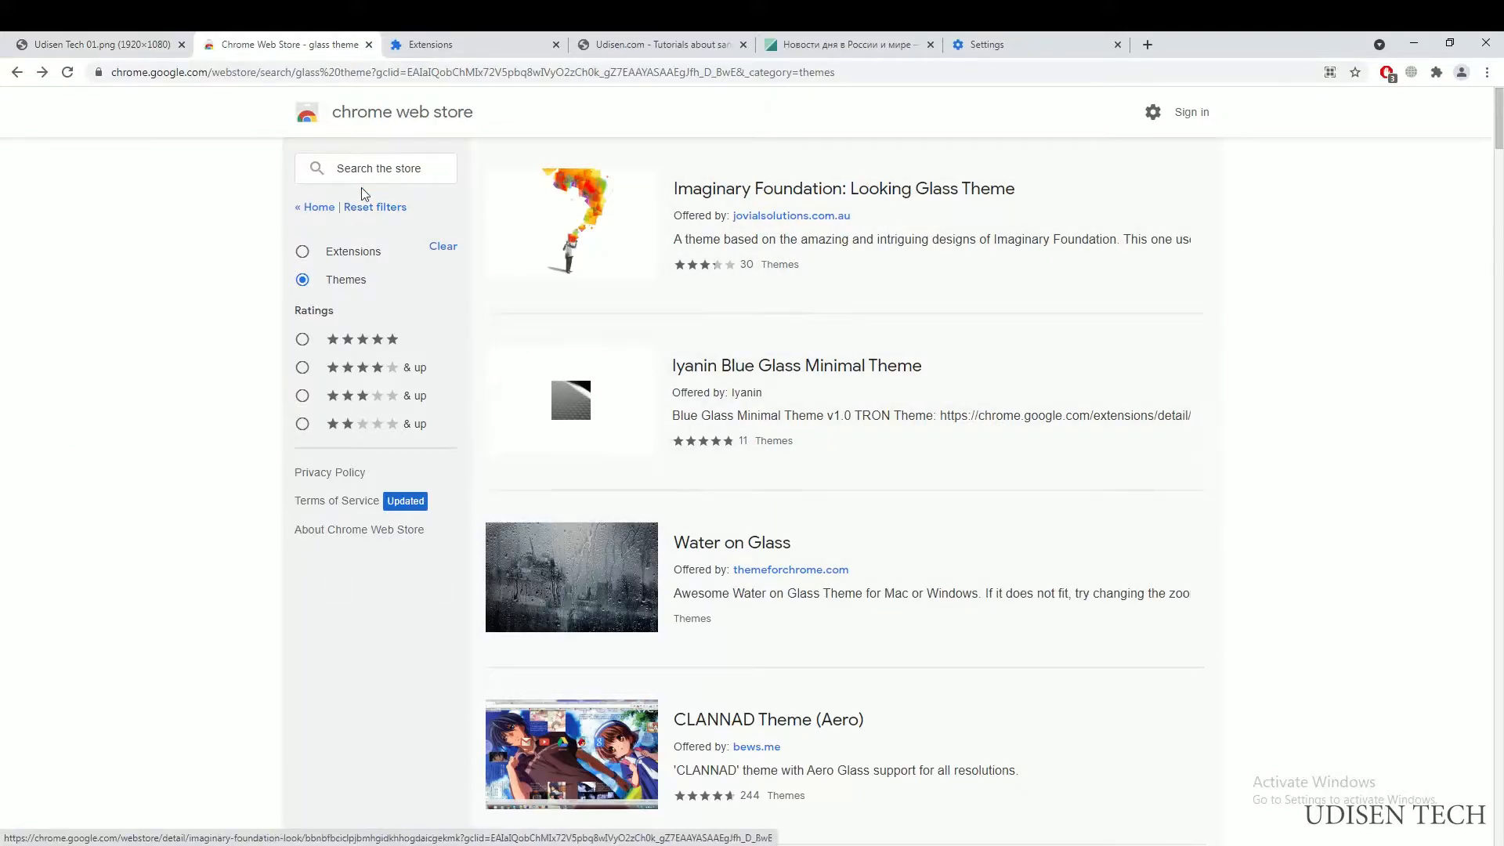
click(375, 168)
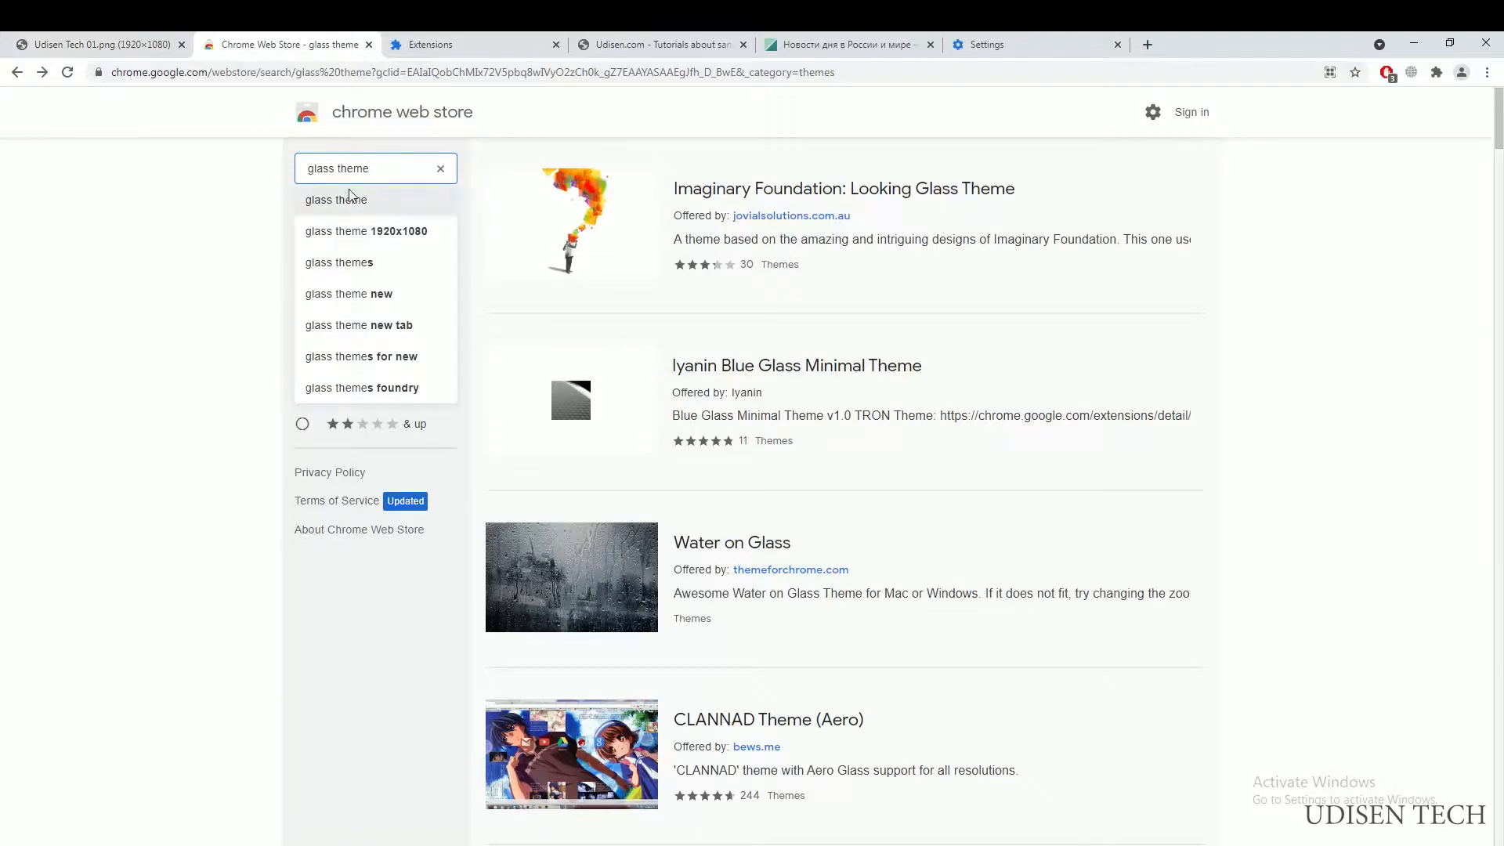
click(367, 231)
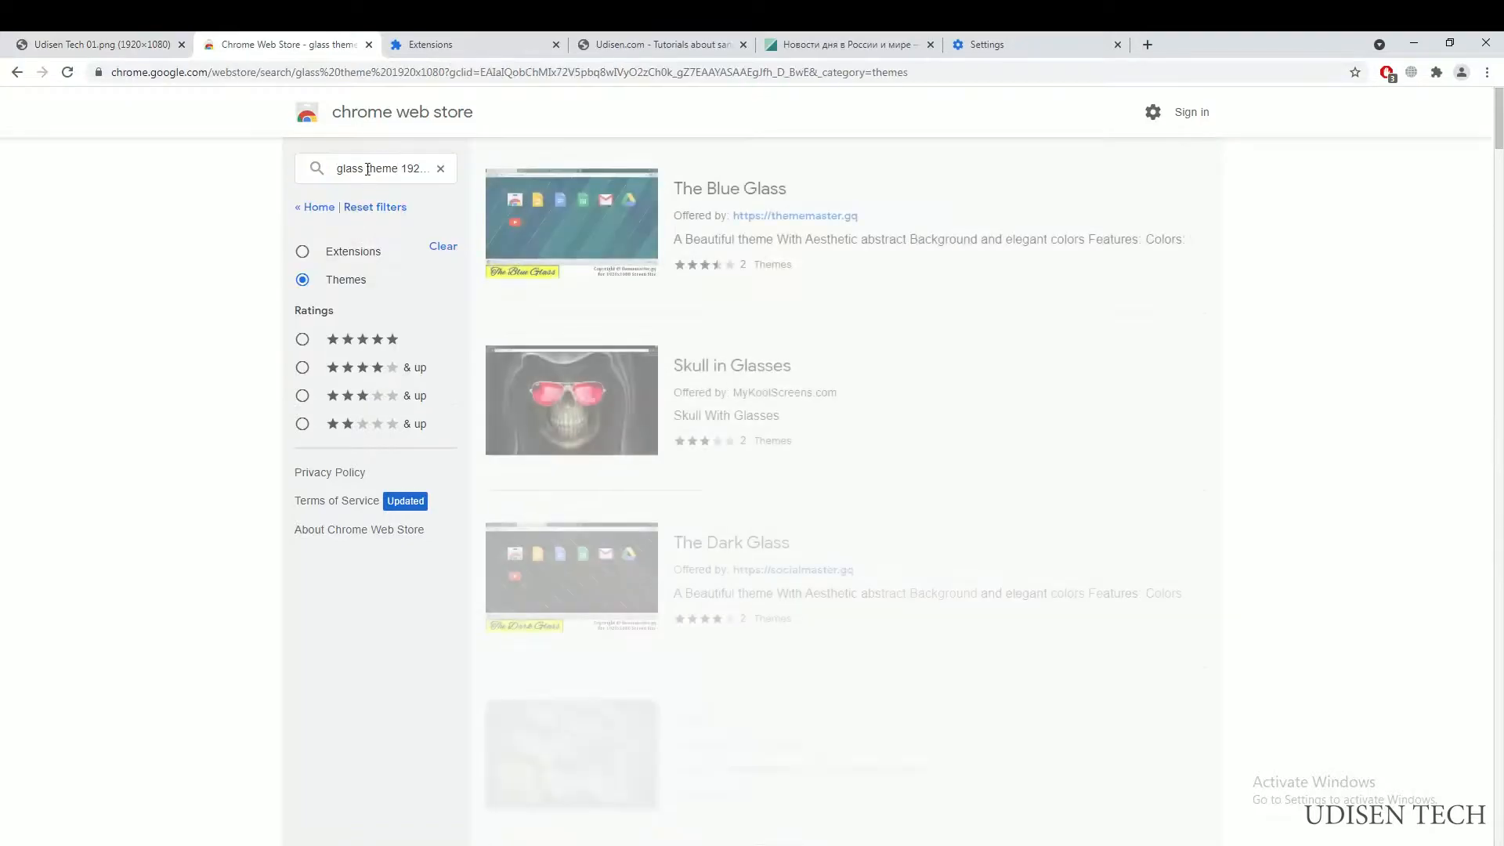
mouse_move(724, 305)
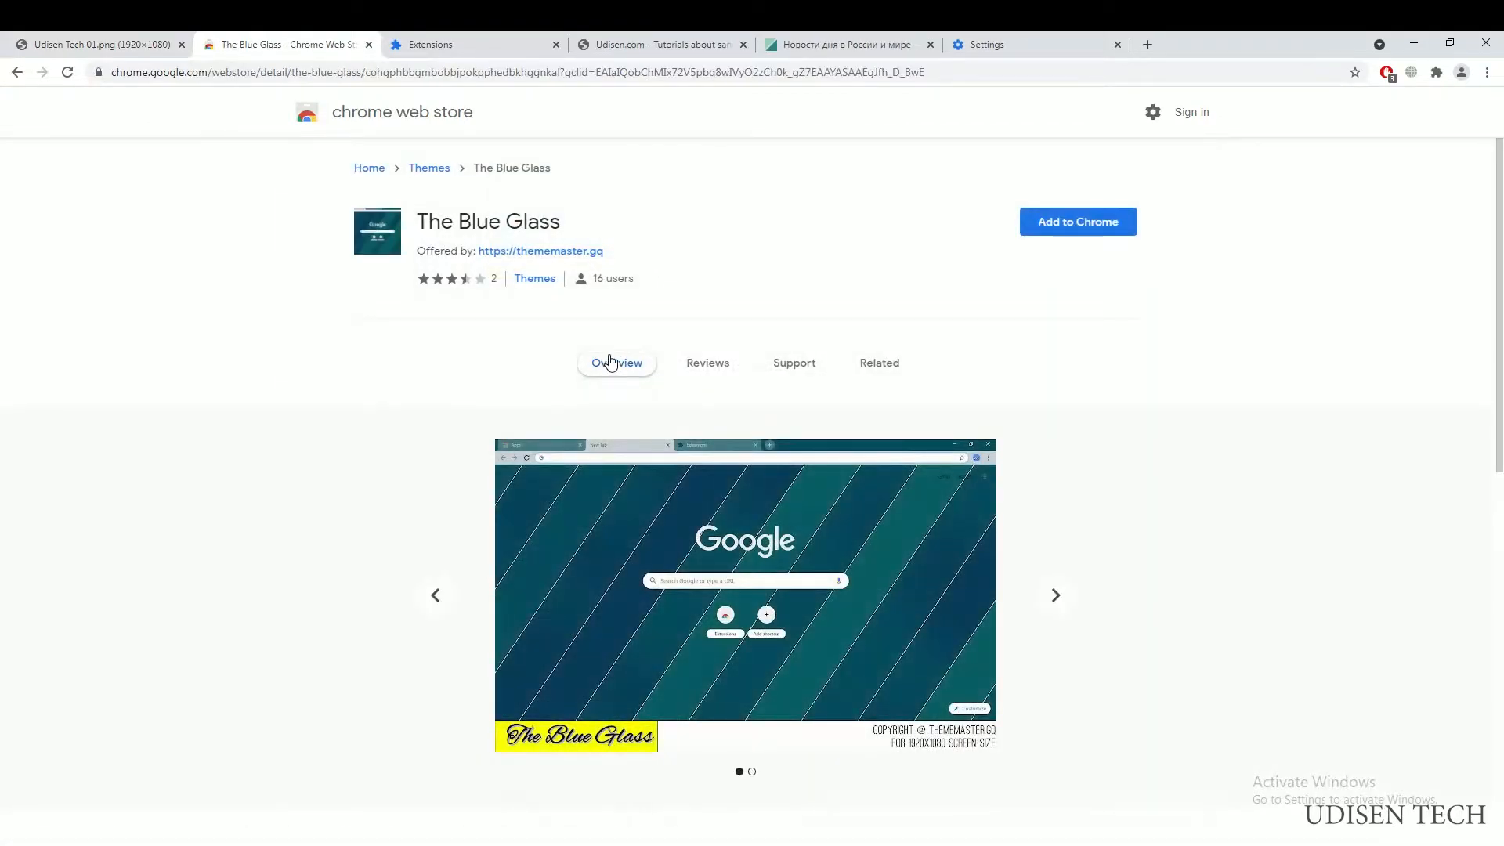
- Add The Blue Glass theme to Chrome and return to the Udisen Tech 01.png tab
click(1054, 595)
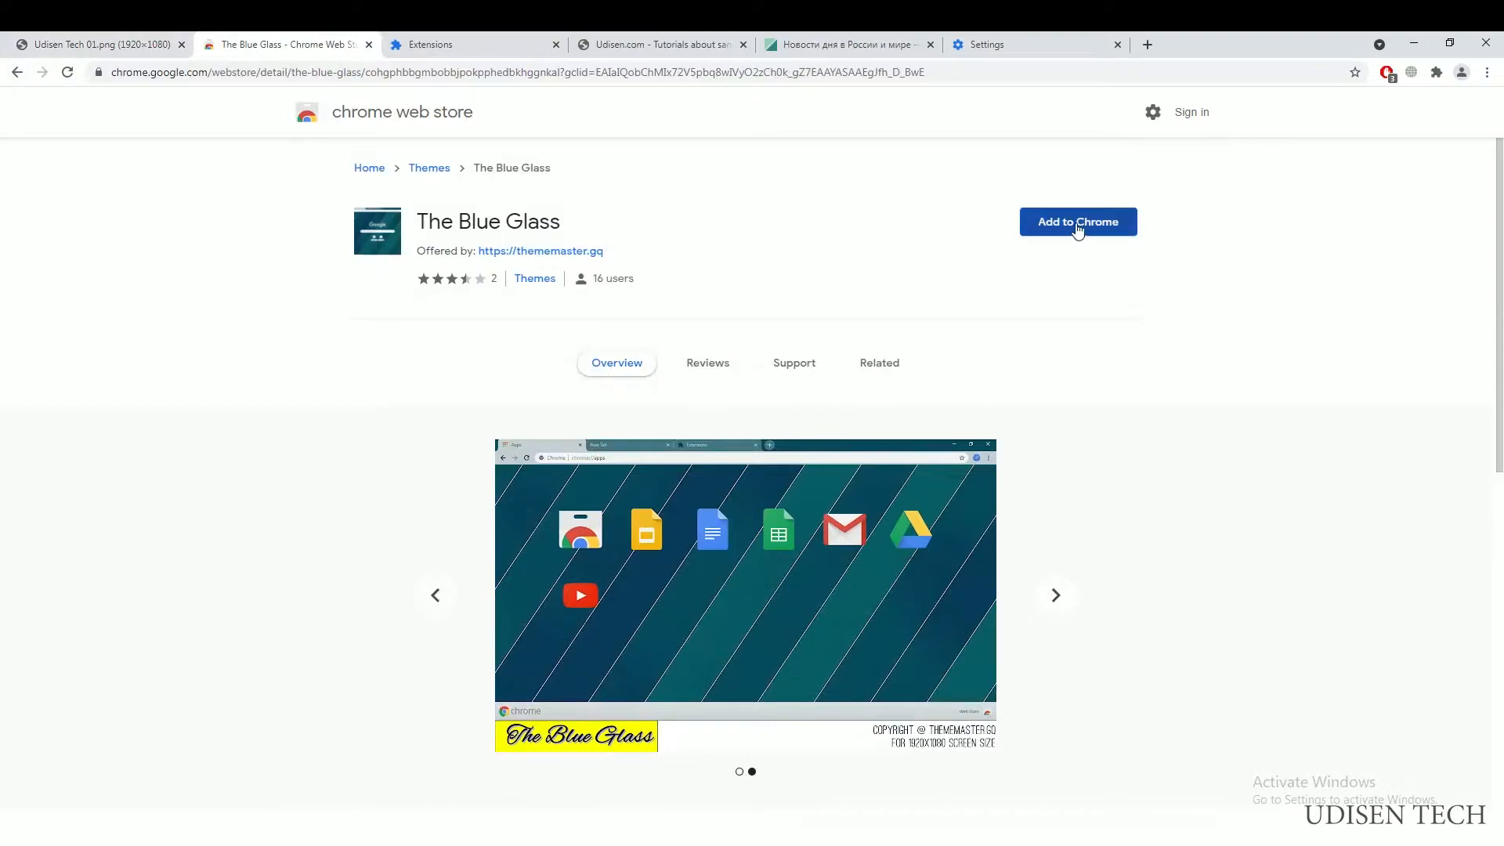
click(1078, 221)
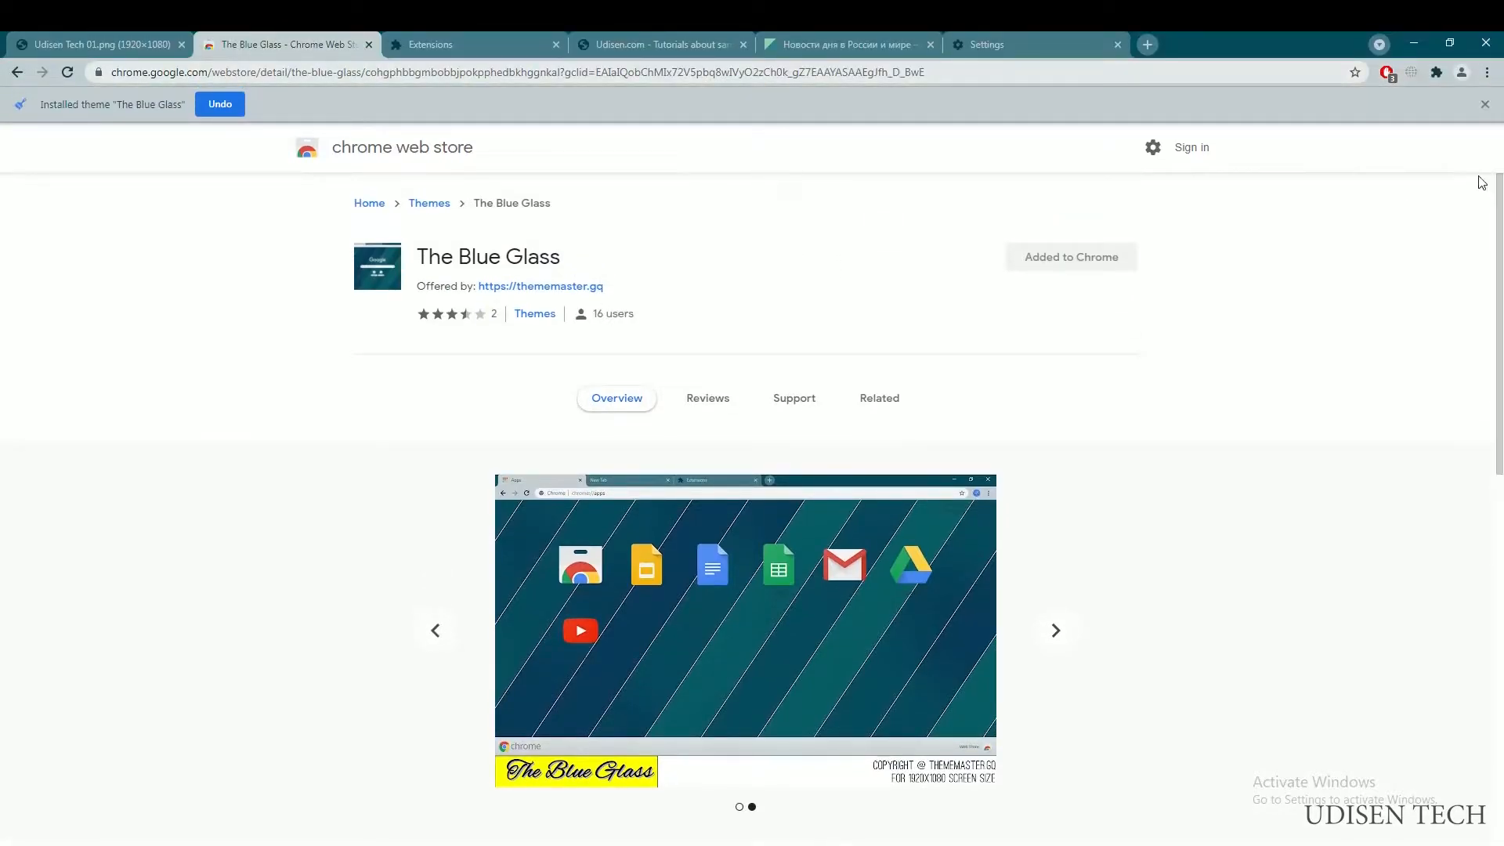
click(95, 44)
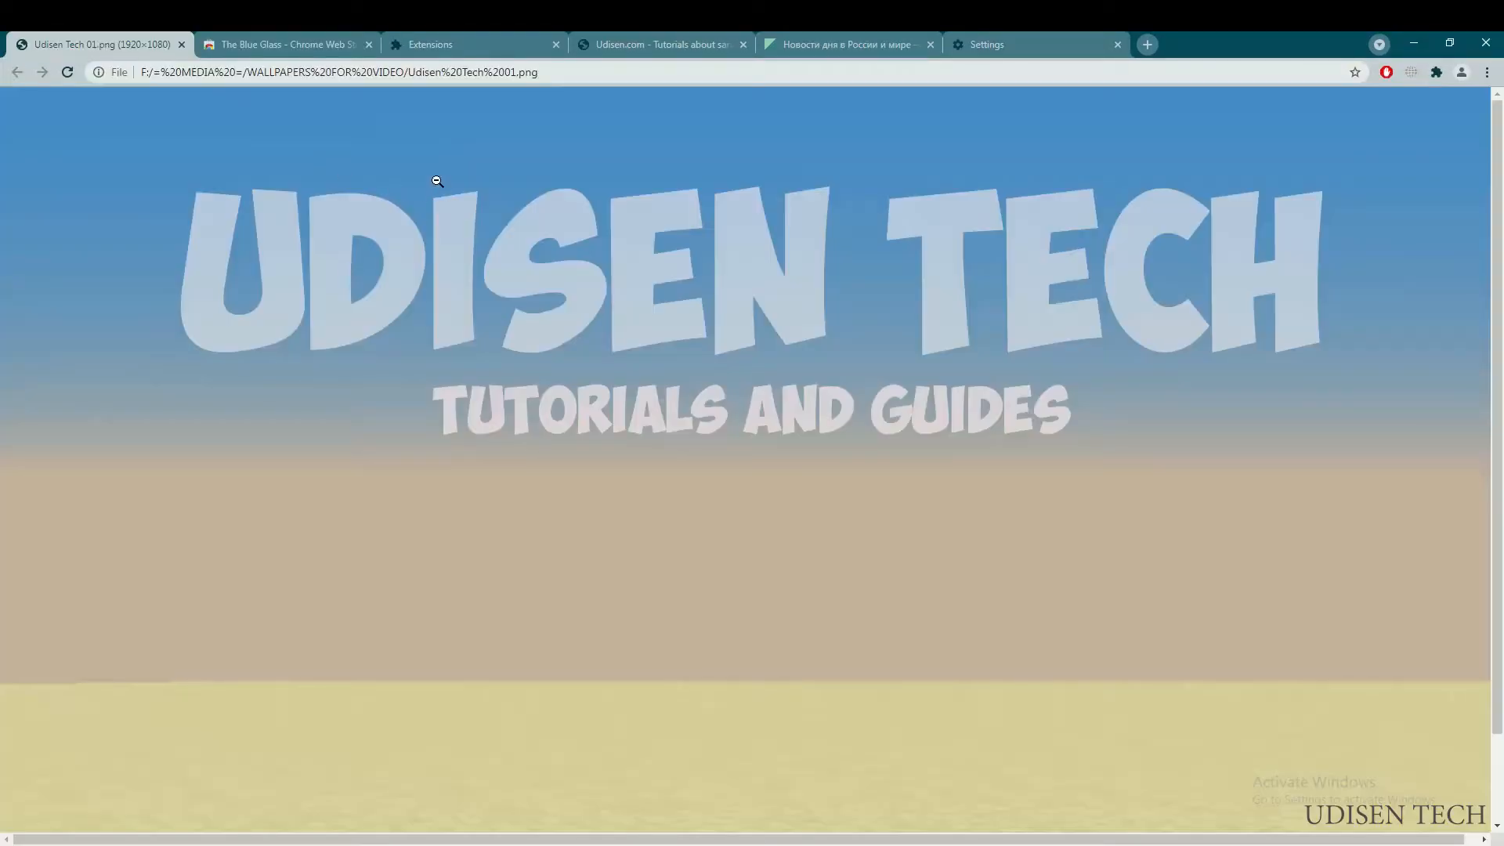
- Check the themed Settings and Udisen Tech tabs, then view a new tab's teal striped background
click(661, 44)
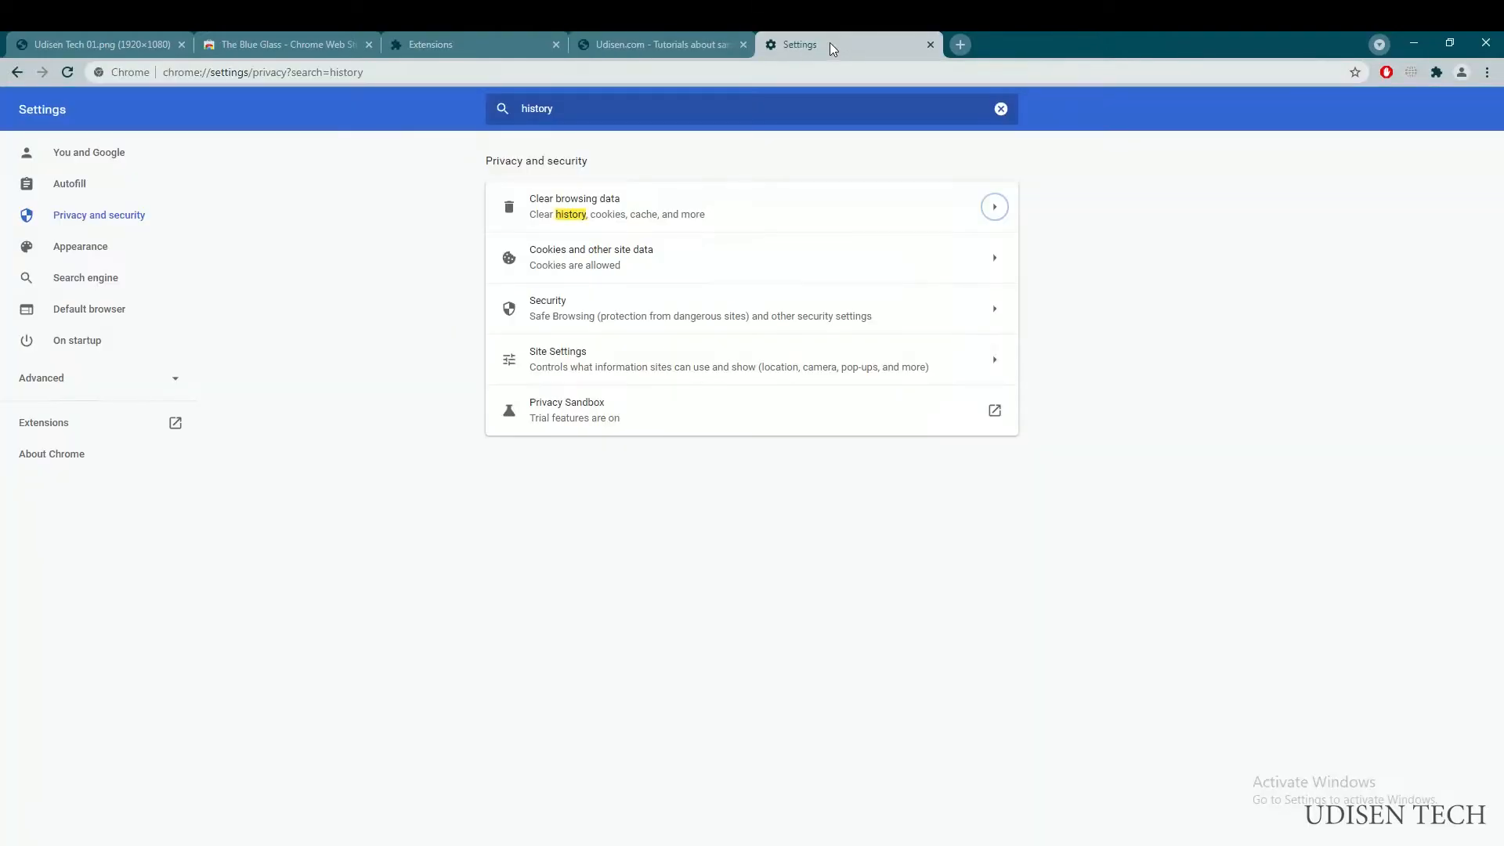
click(284, 44)
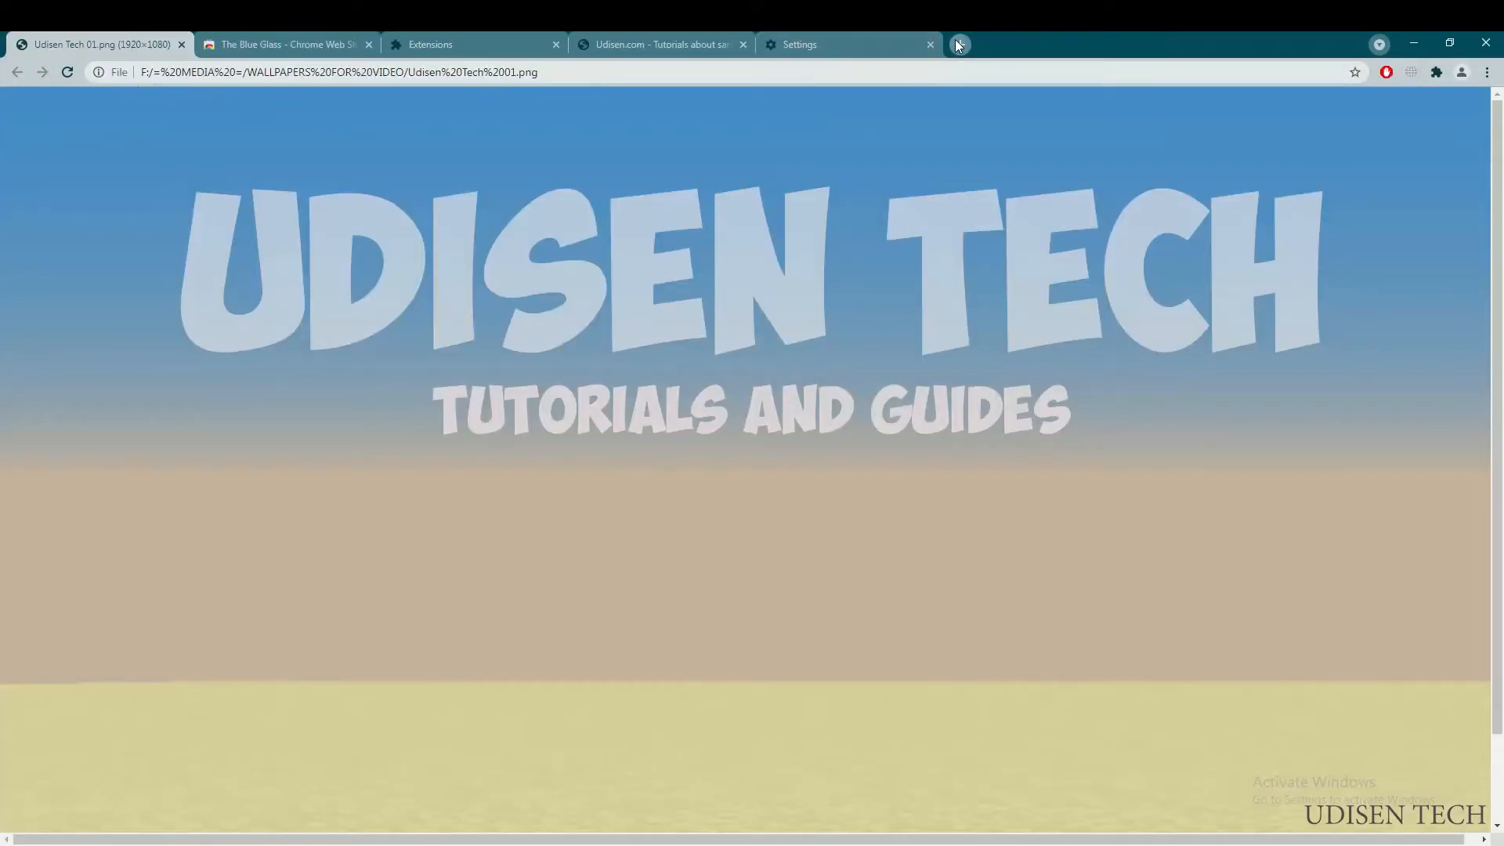
click(956, 44)
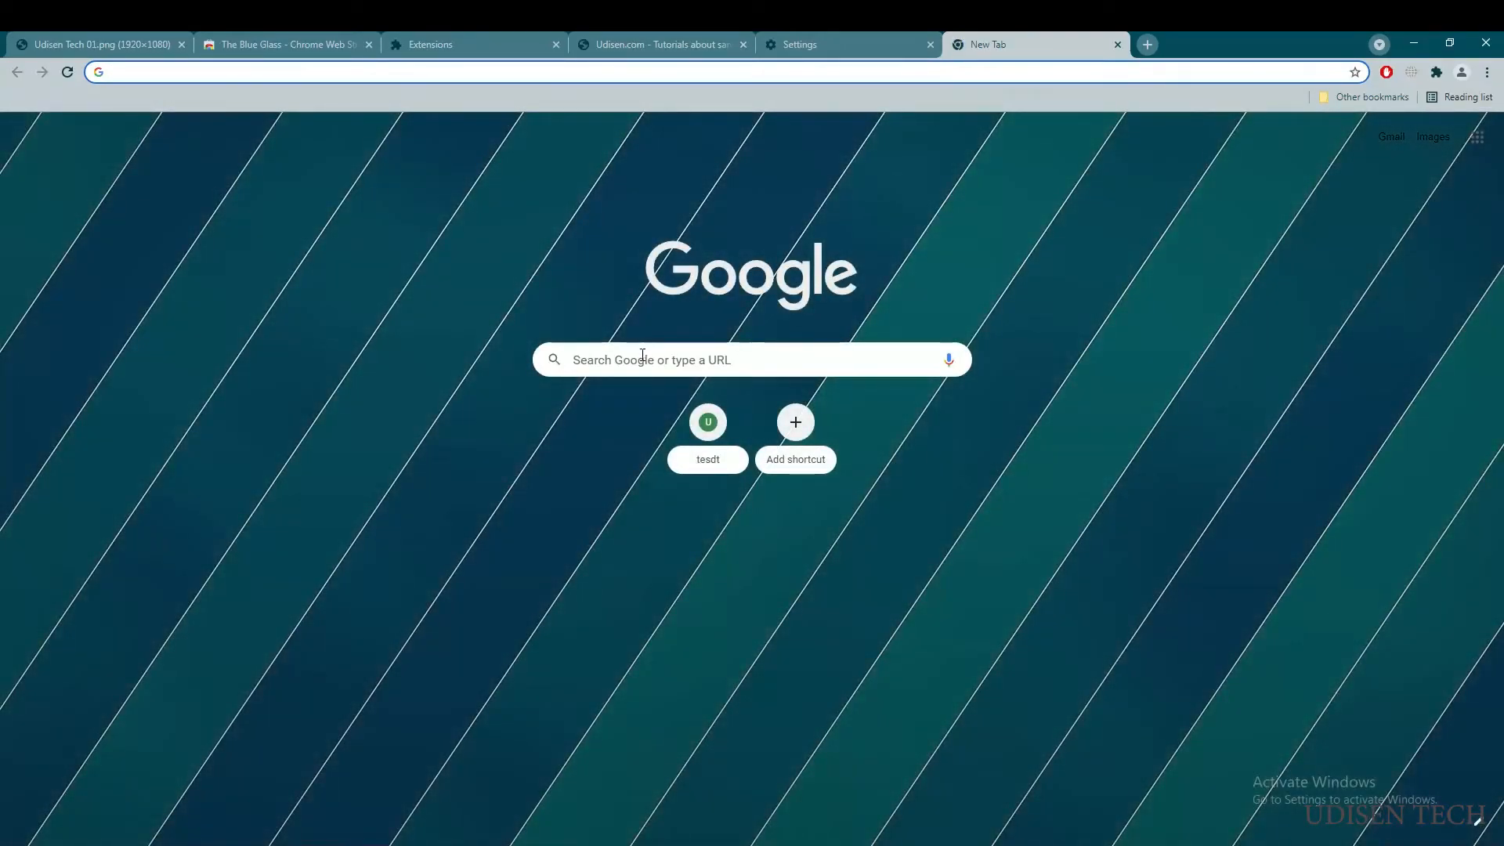
- Cancel the Add shortcut dialog and run a Google search from the new tab page
click(795, 421)
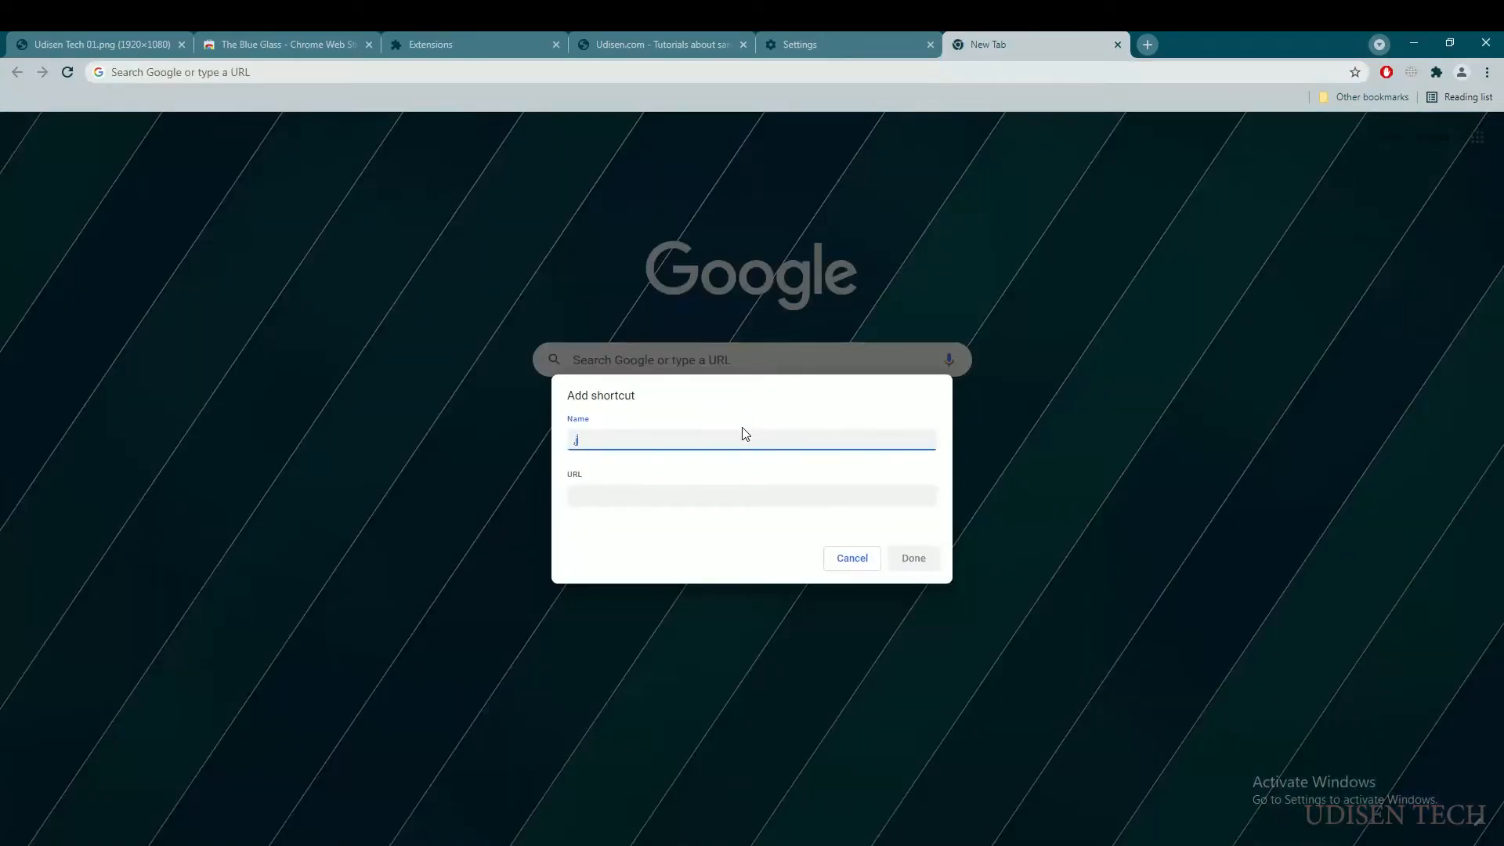
click(910, 557)
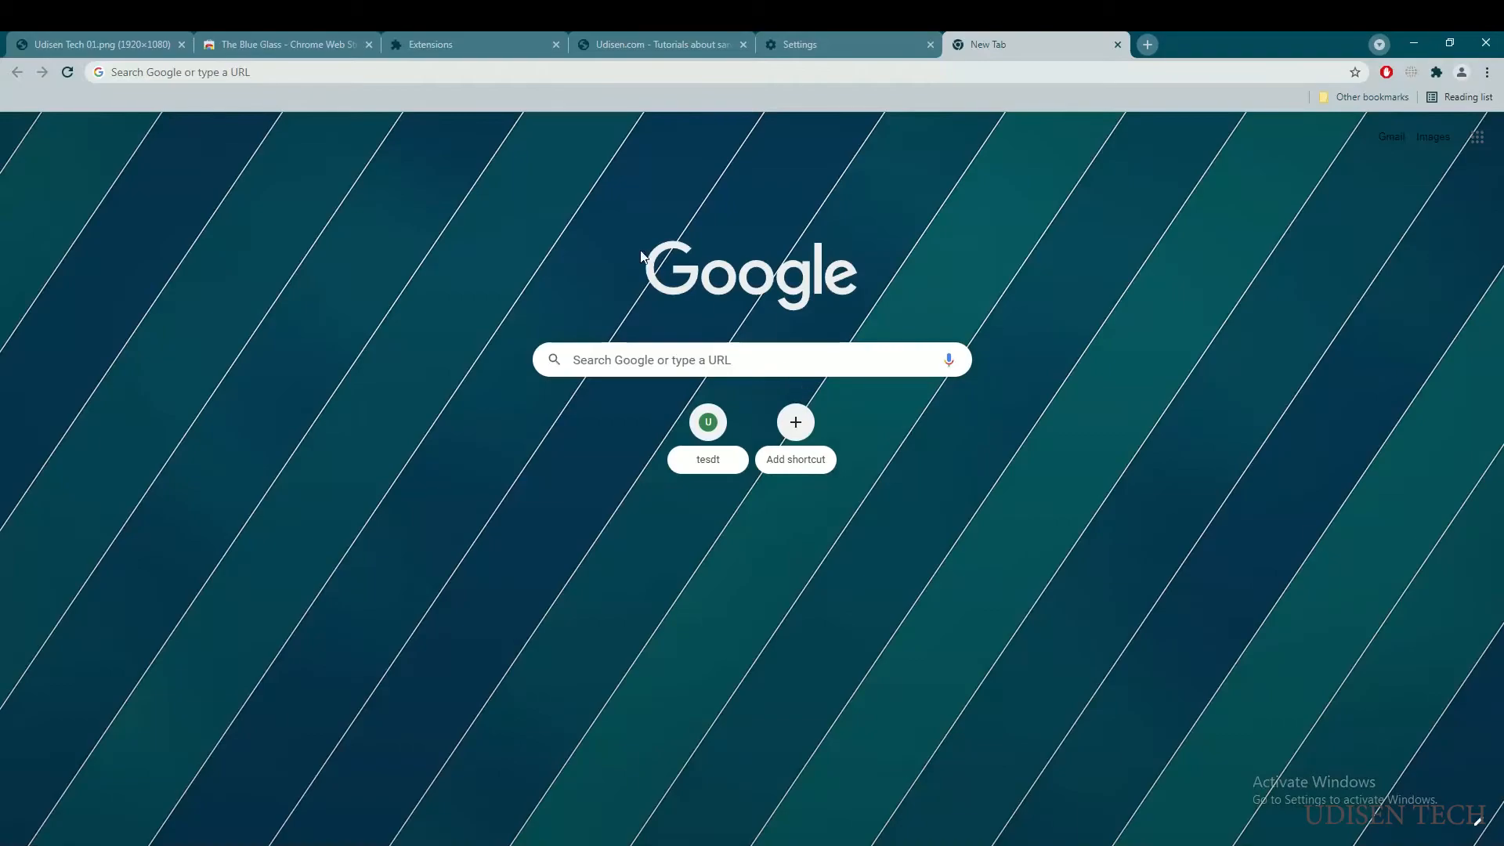
click(750, 359)
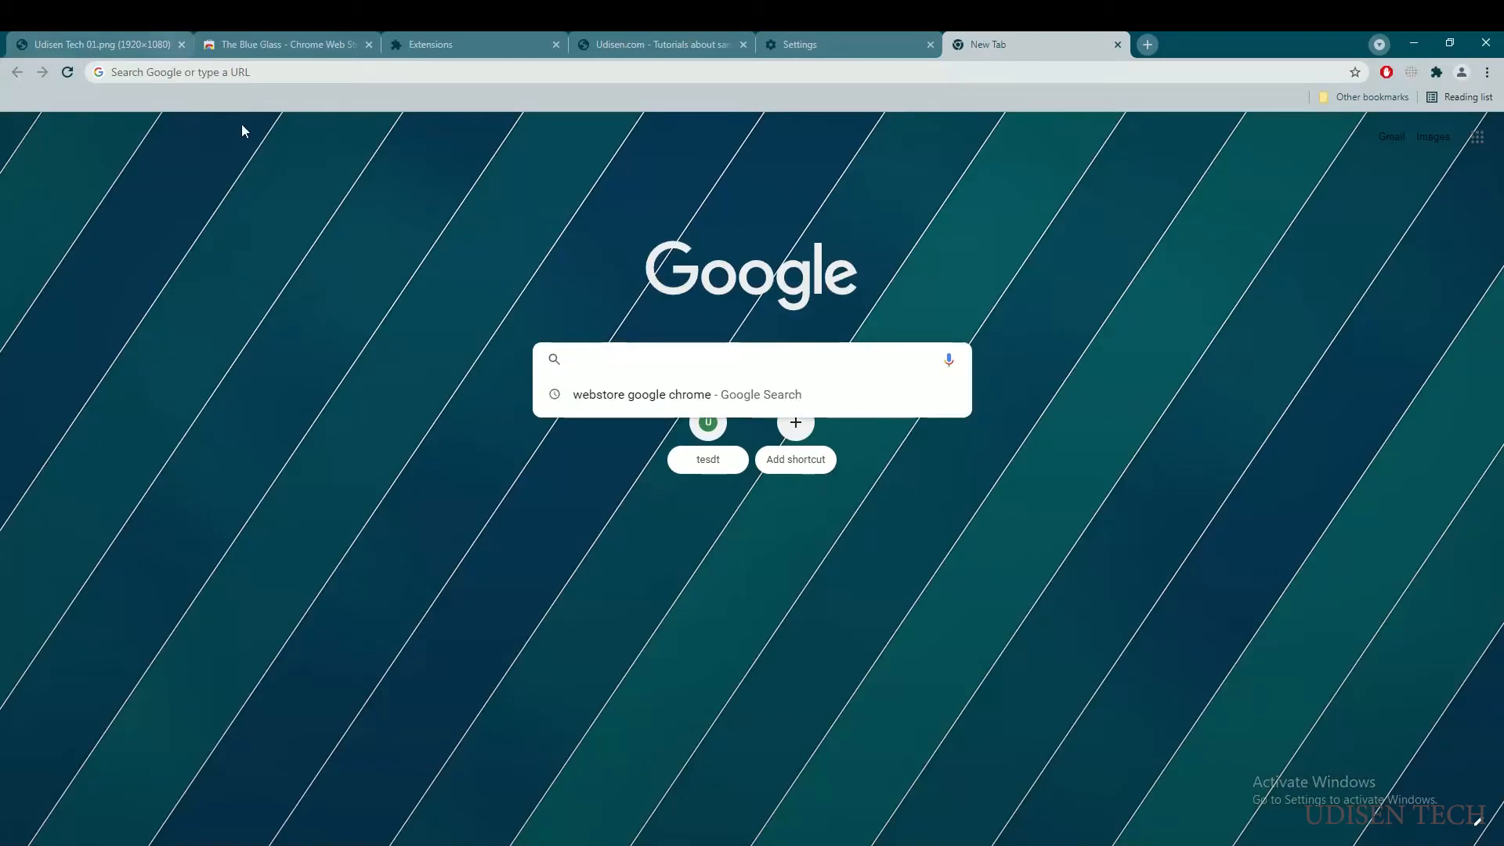
key(Return)
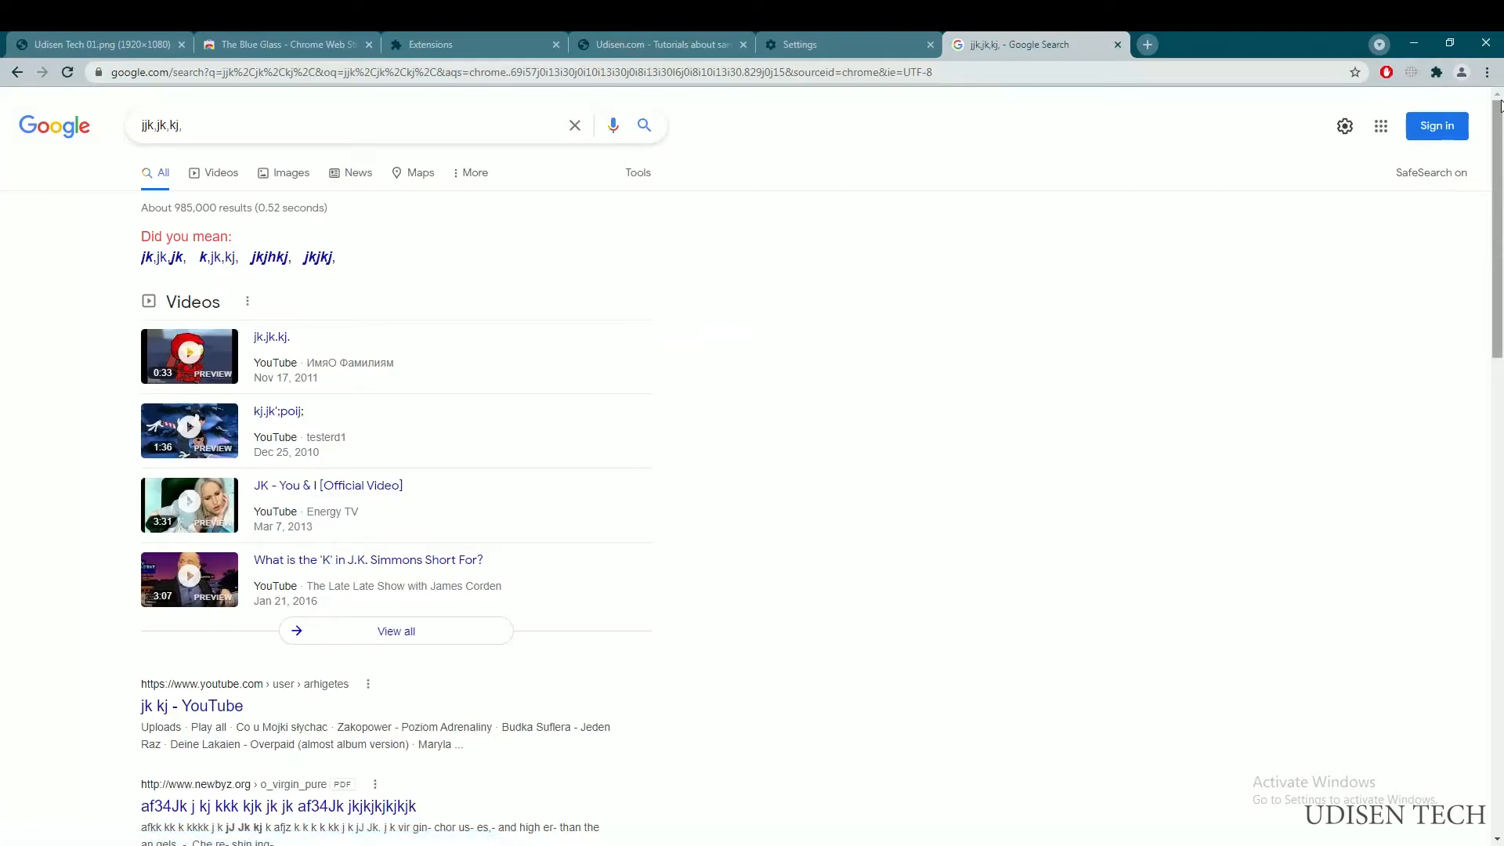
- Open Downloads from the three-dot menu, then return to the Udisen Tech 01.png tab
click(1485, 72)
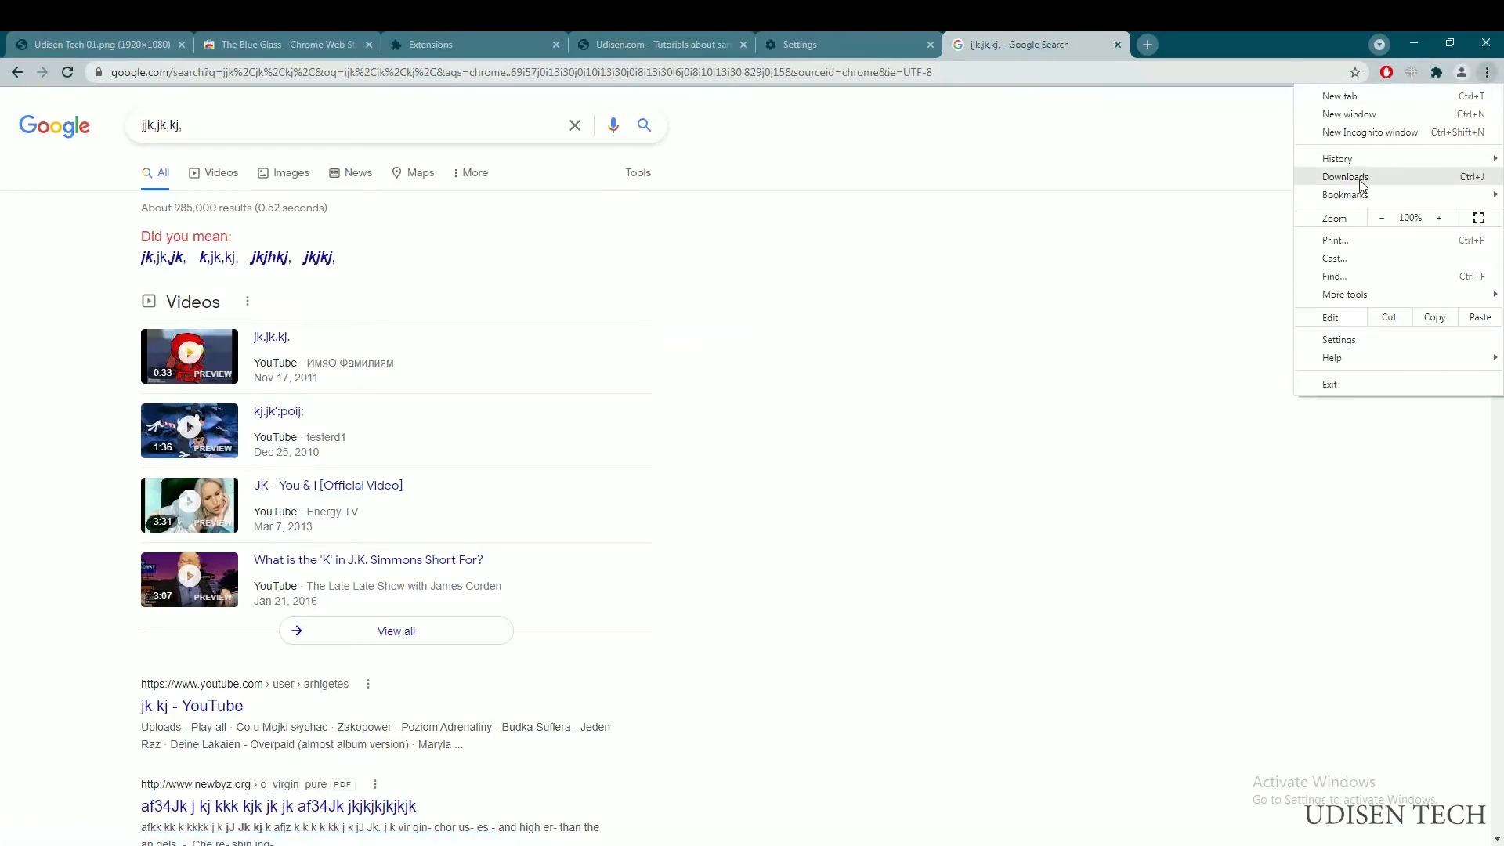
click(1345, 177)
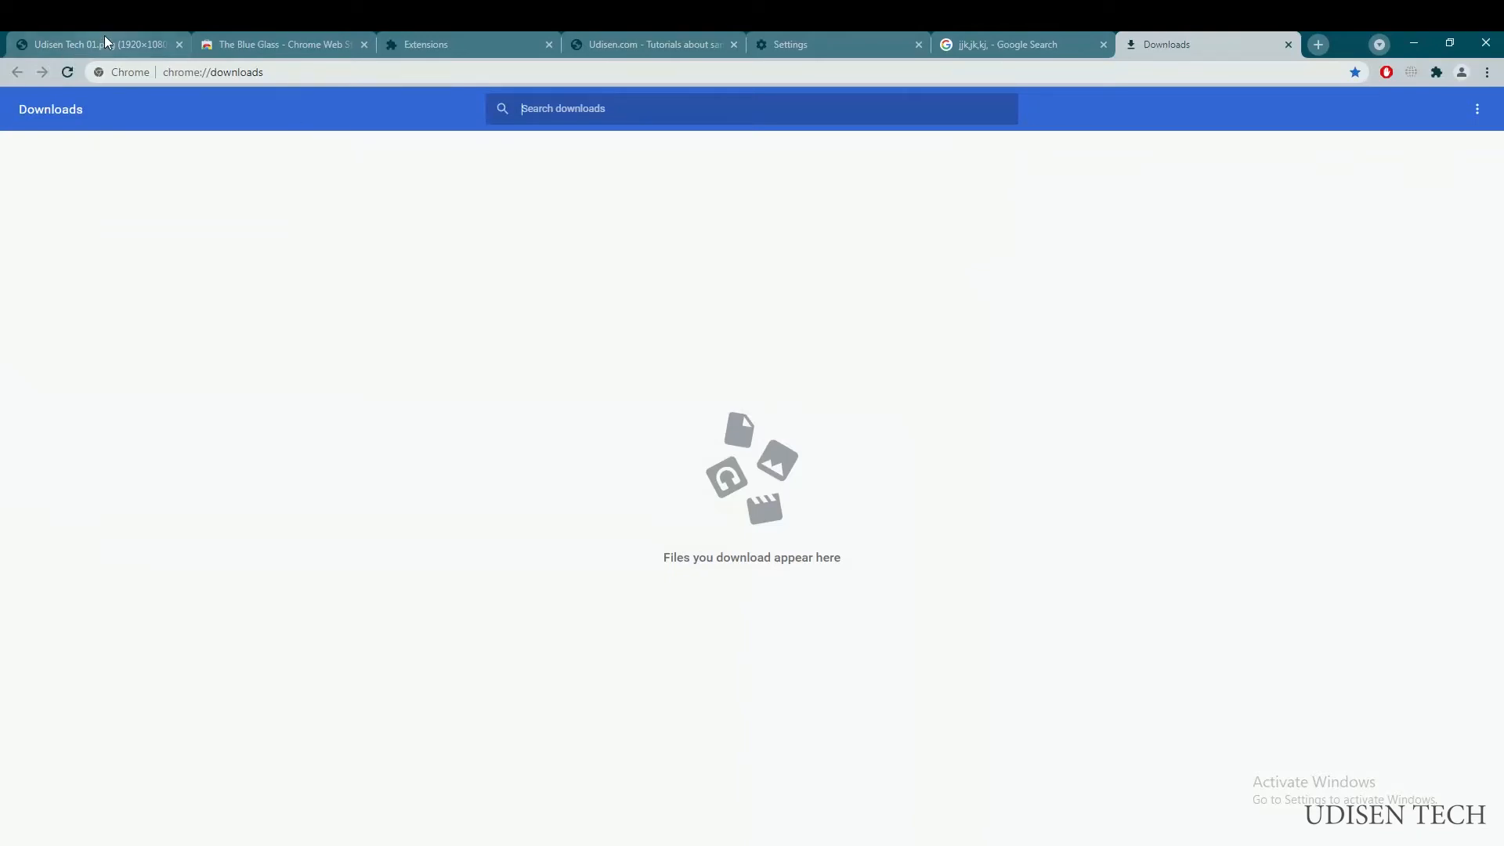
click(95, 44)
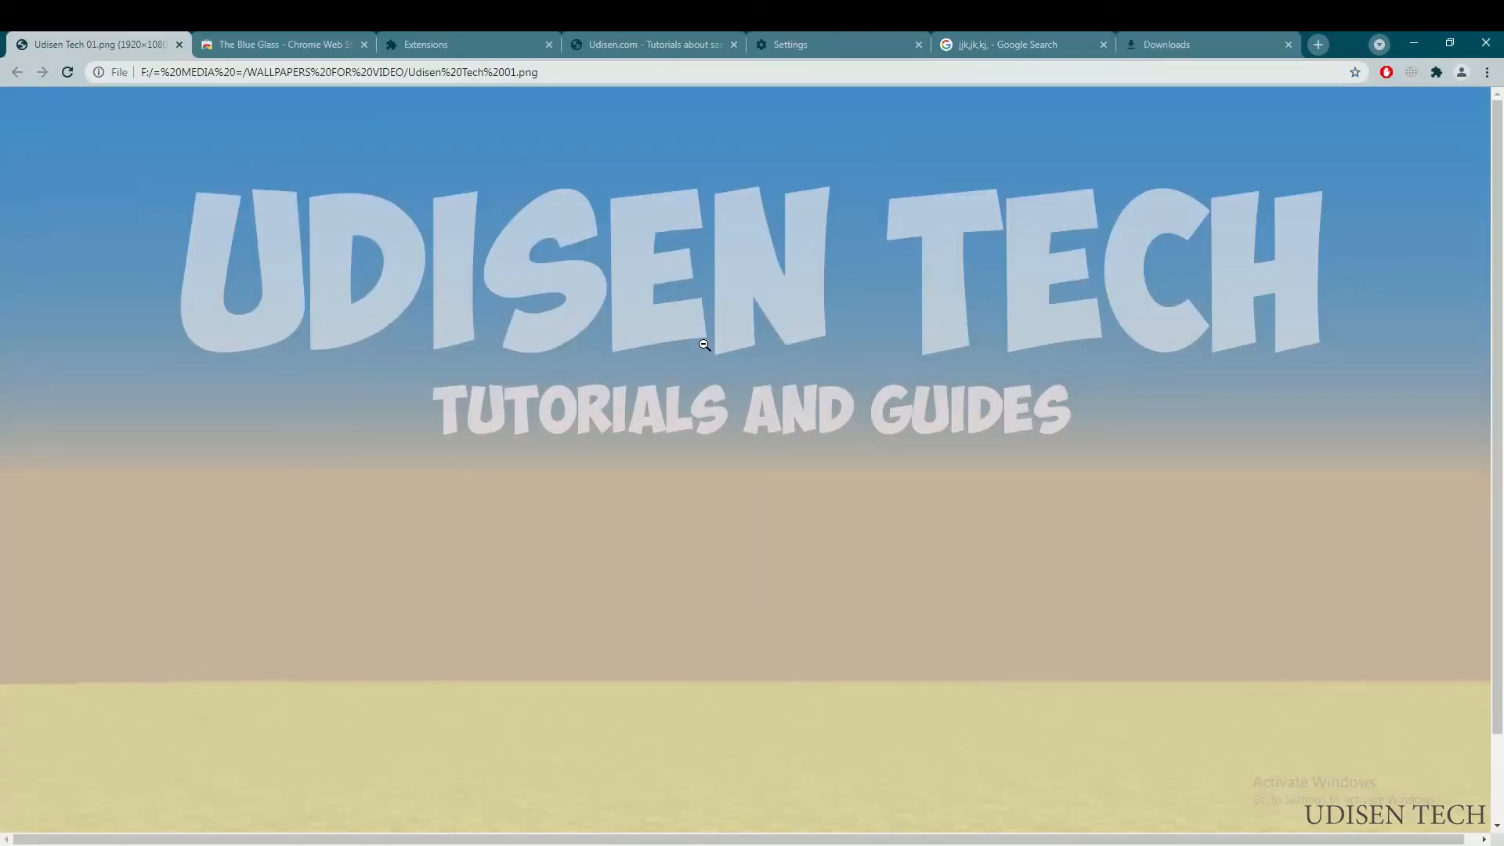